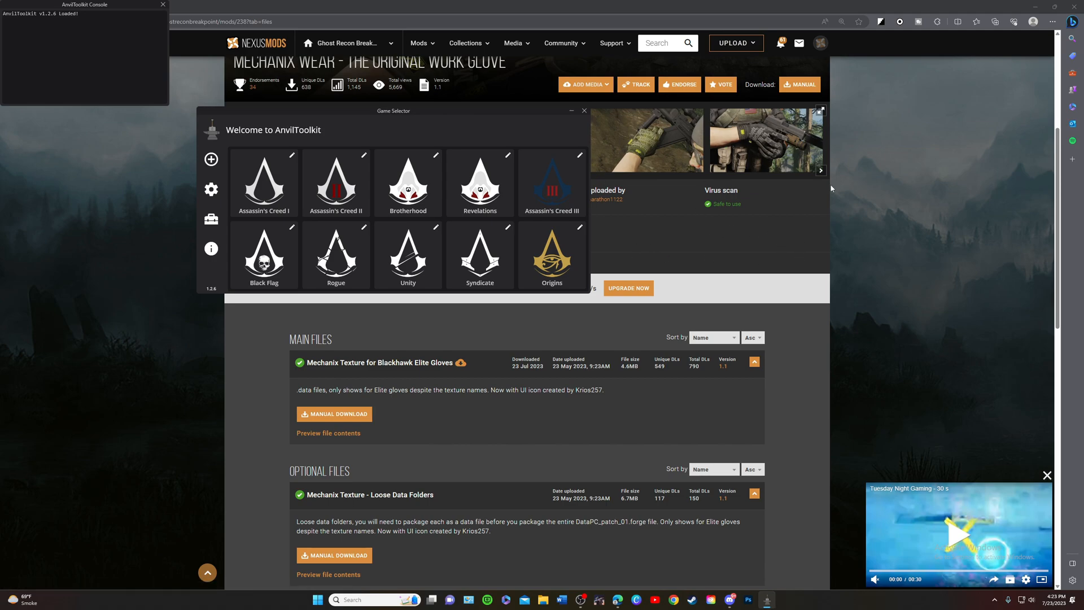
mouse_move(267, 397)
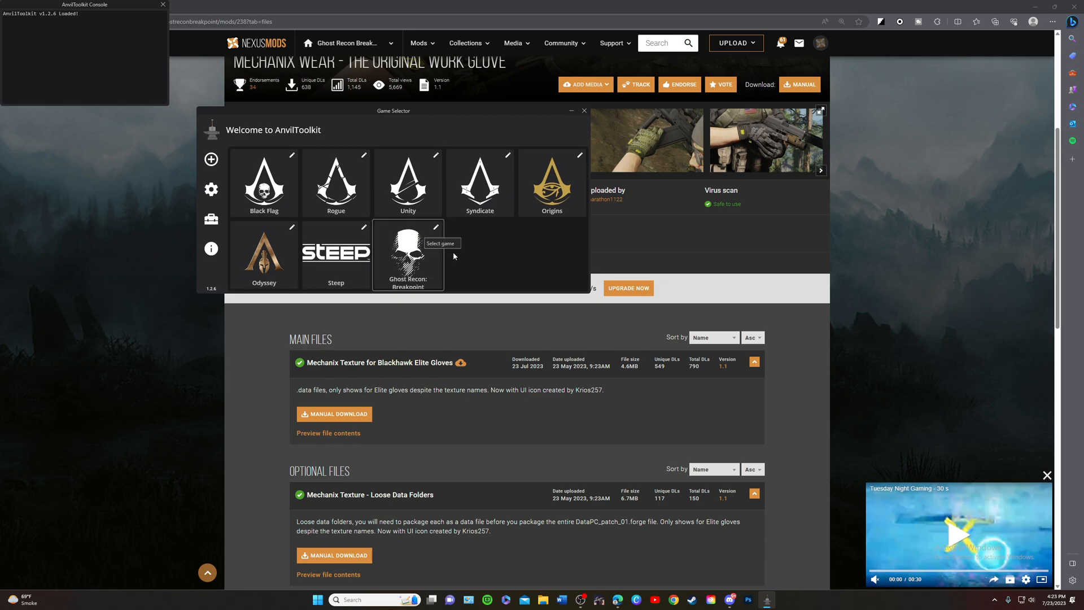
Choose Ghost Recon Breakpoint in the Game Selector to browse its installation folder
click(407, 252)
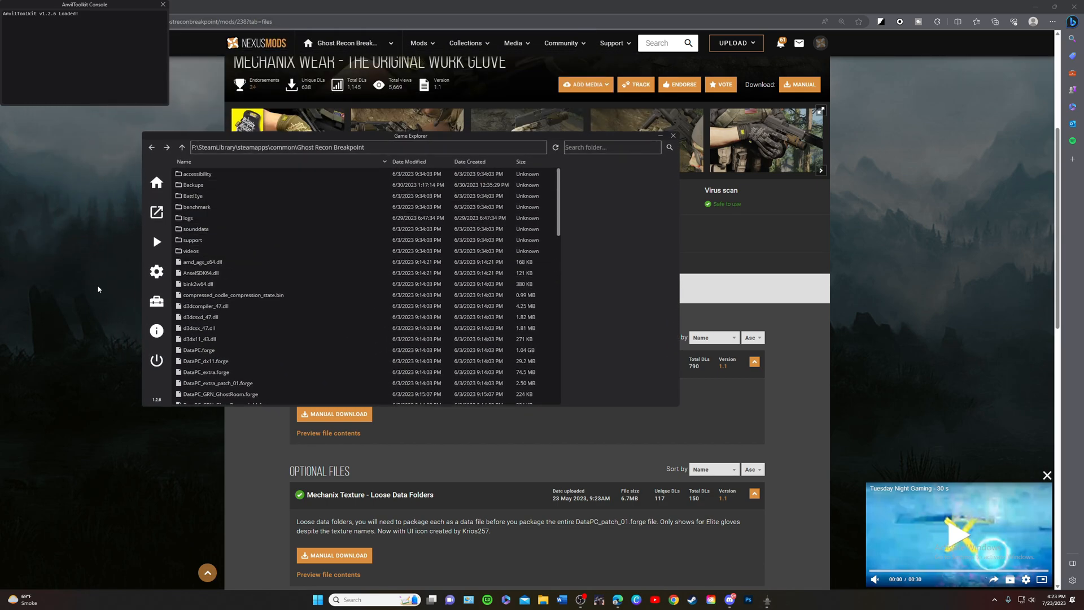
mouse_move(742, 205)
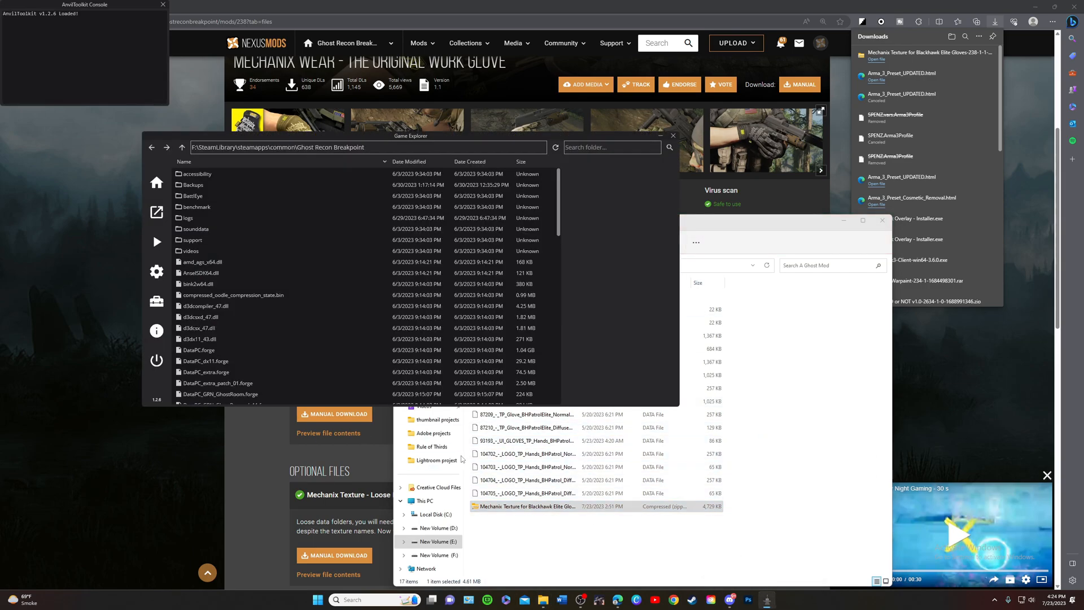
Scroll the Mechanix glove mod page down to its installation instructions
scroll(down, 3)
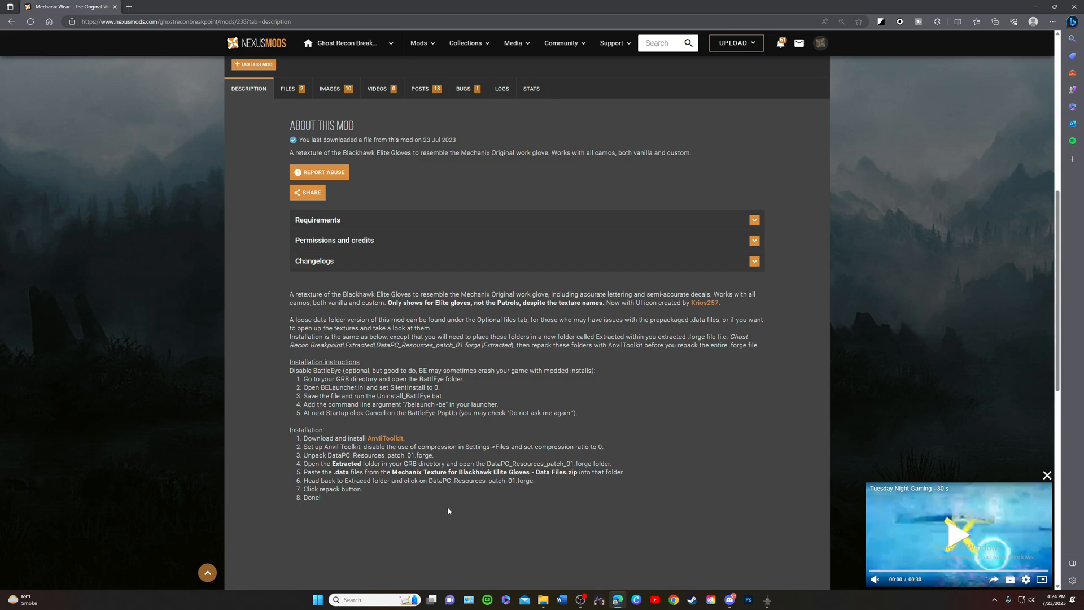
mouse_move(440, 510)
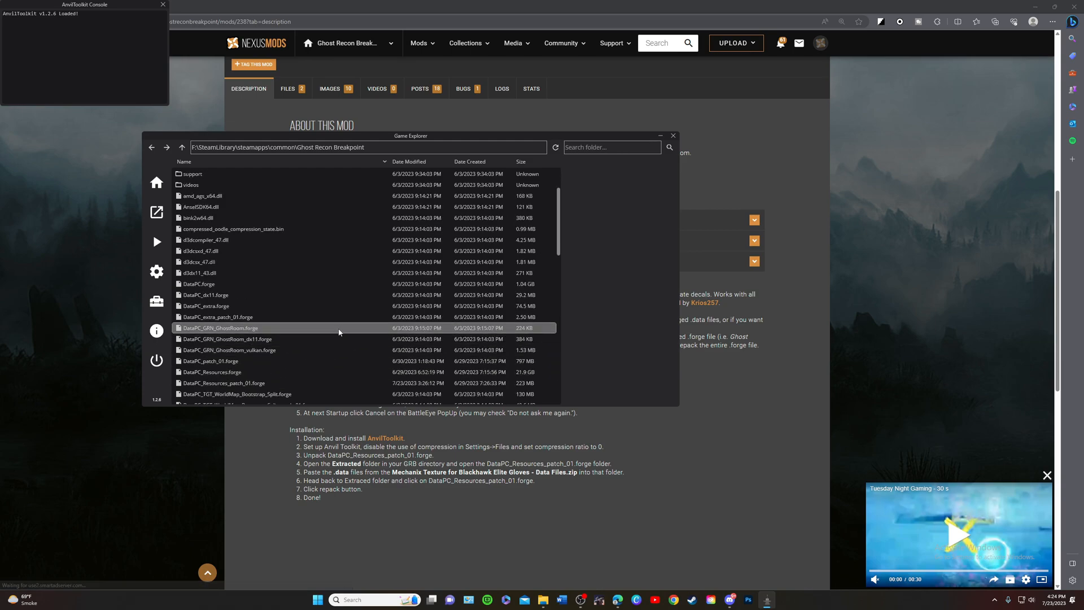
Unpack DataPC_Resources_patch_01.forge and bring up actions for one of its extracted data files
scroll(down, 3)
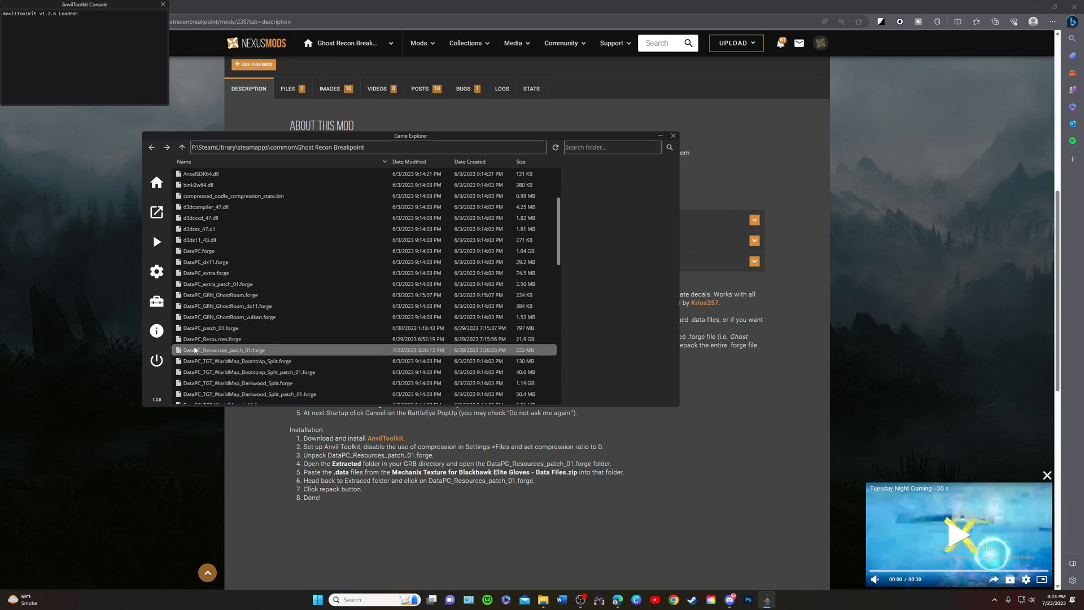
click(223, 348)
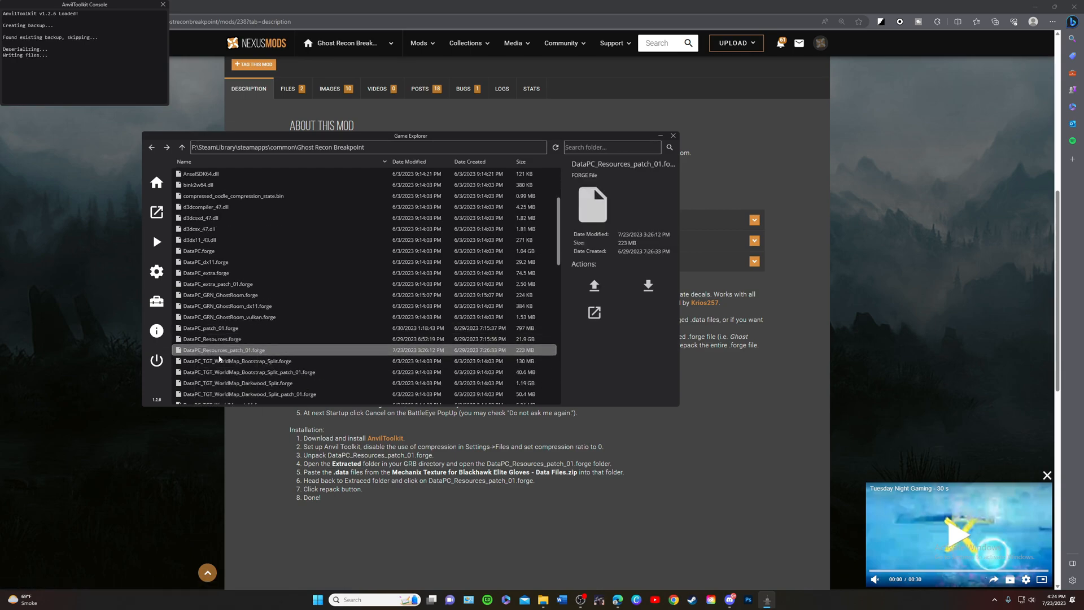
double_click(222, 349)
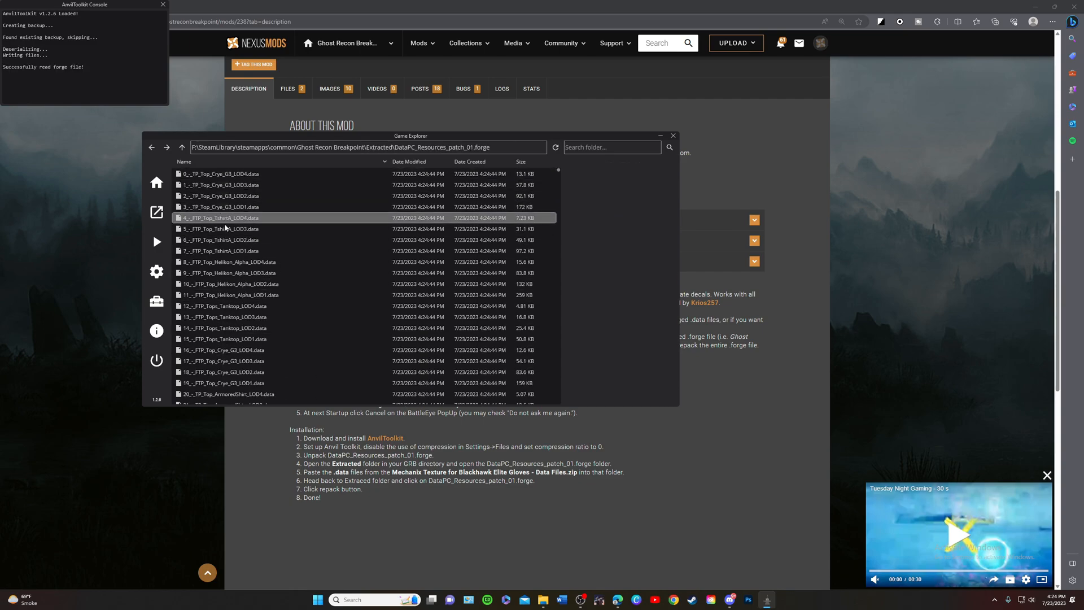
click(219, 174)
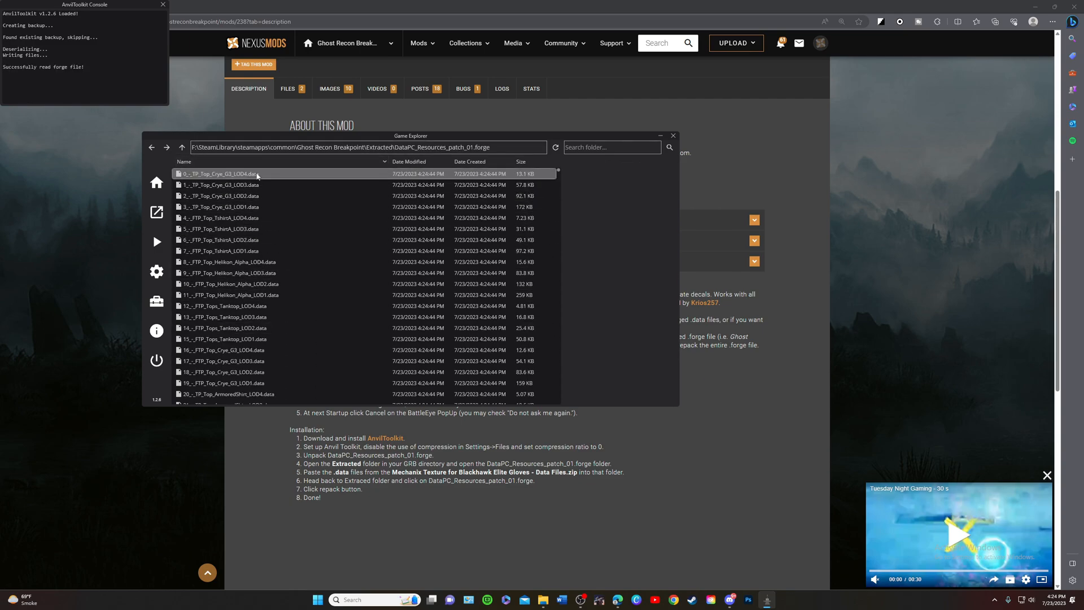
right_click(220, 173)
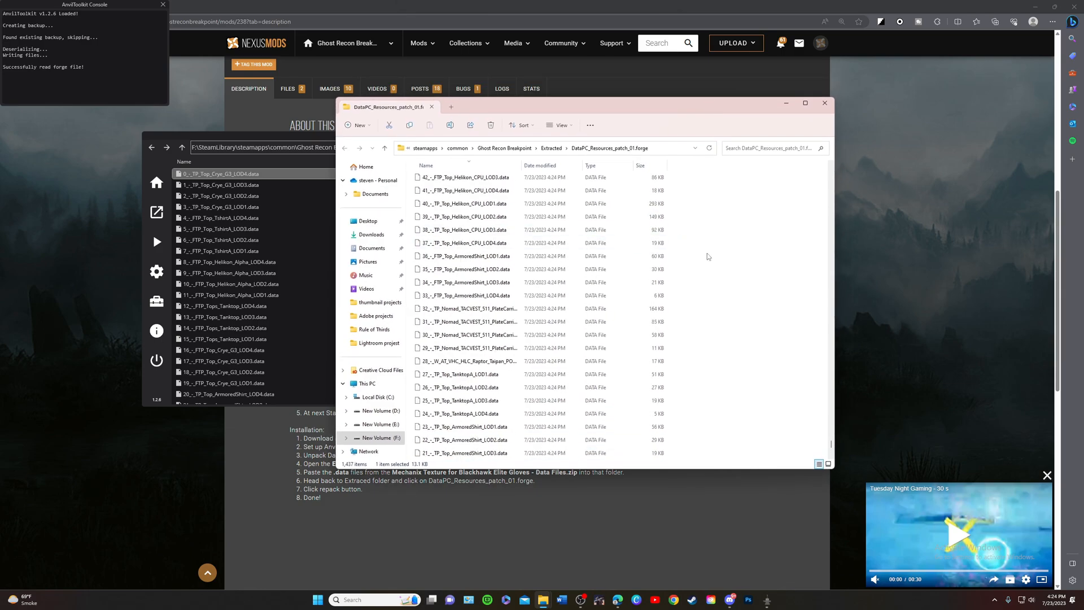
Place the Mechanix glove .data files into the extracted forge folder and close the A Ghost Mod window
scroll(down, 3)
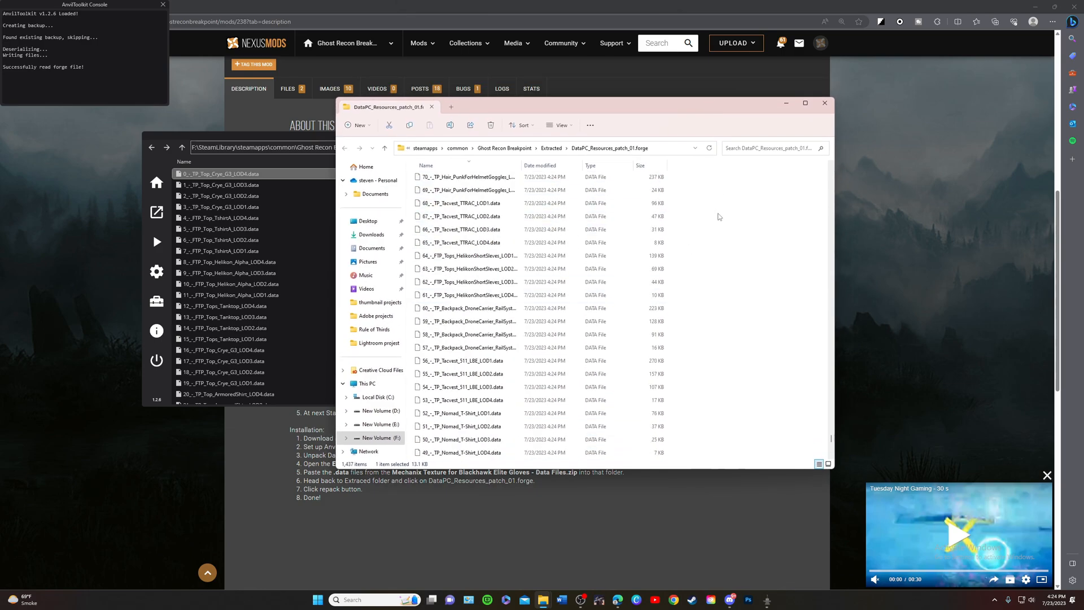
scroll(down, 3)
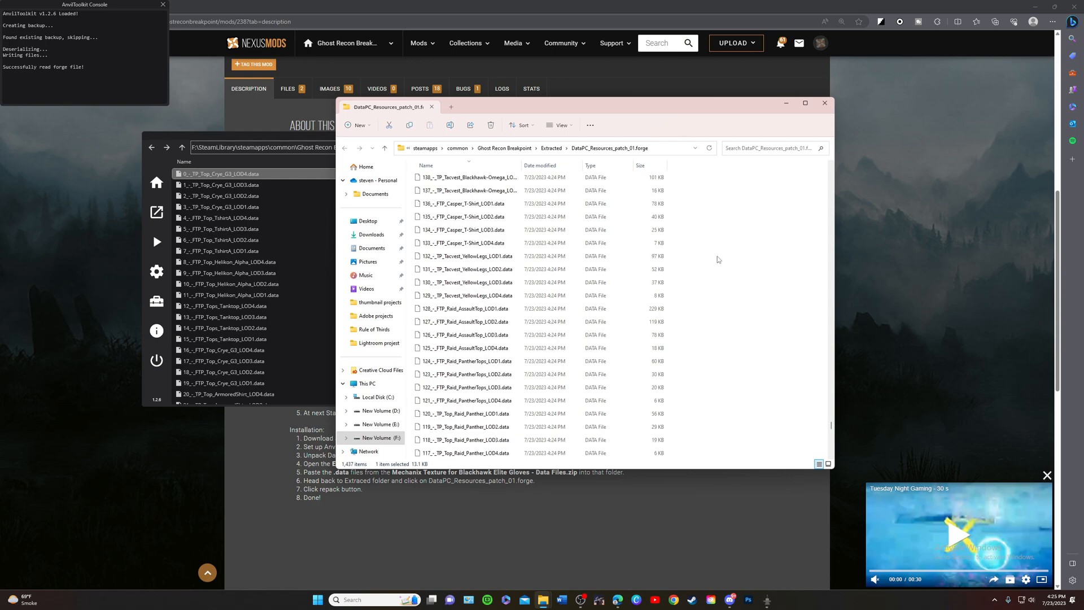
mouse_move(739, 253)
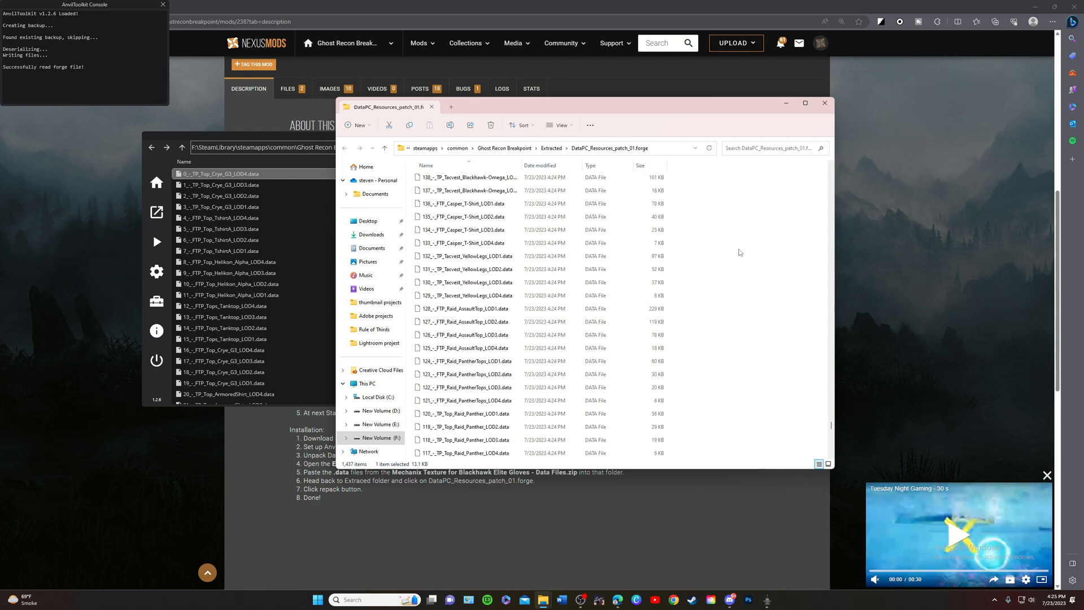
mouse_move(717, 256)
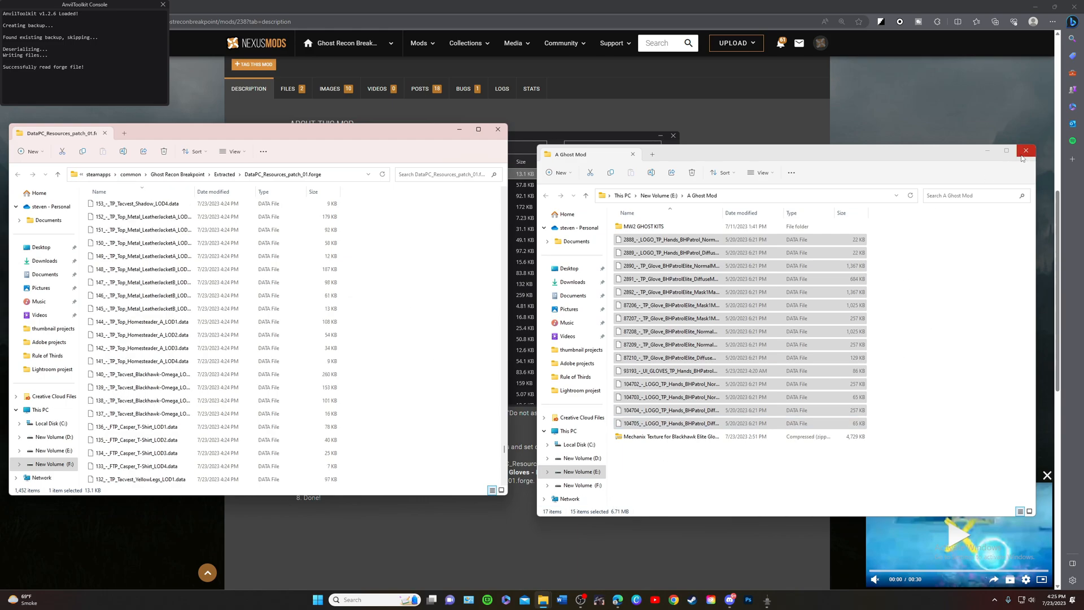
click(1025, 150)
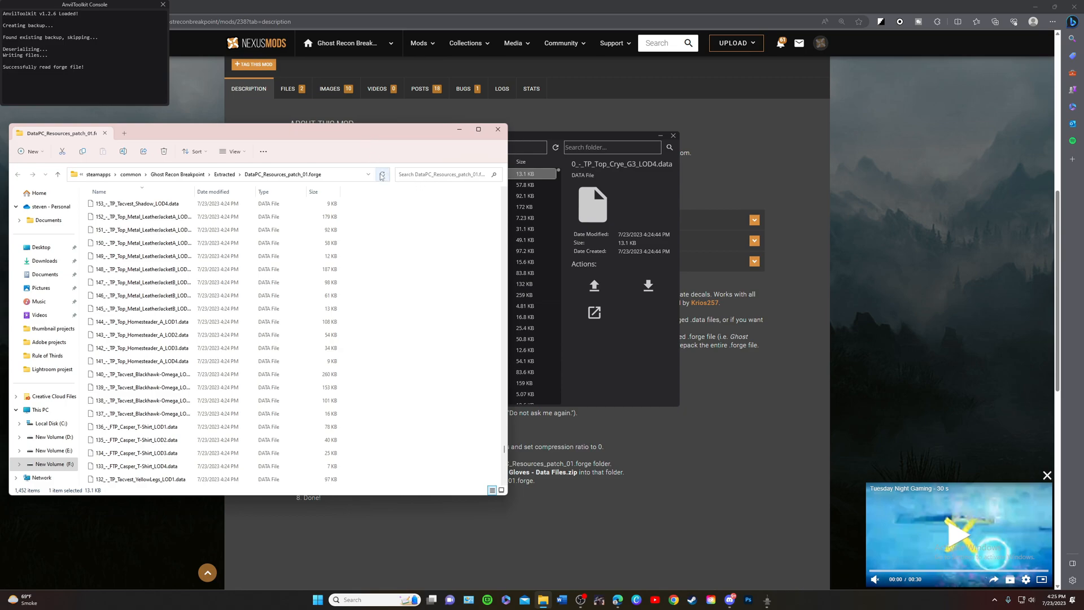
Repack the extracted folder into DataPC_Resources_patch_01.forge and return to the main game folder
scroll(down, 3)
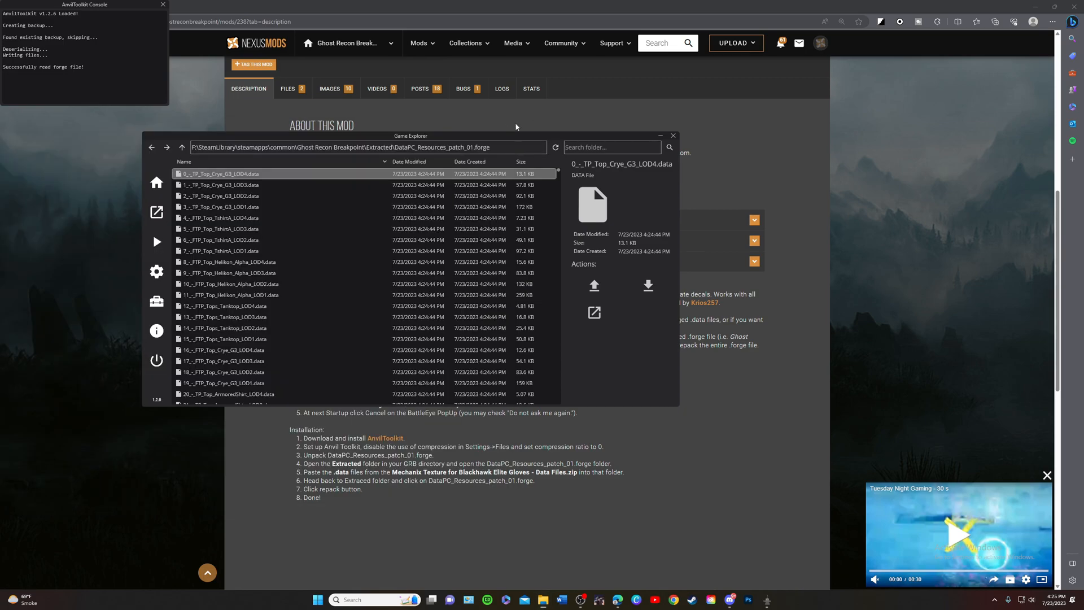
click(554, 148)
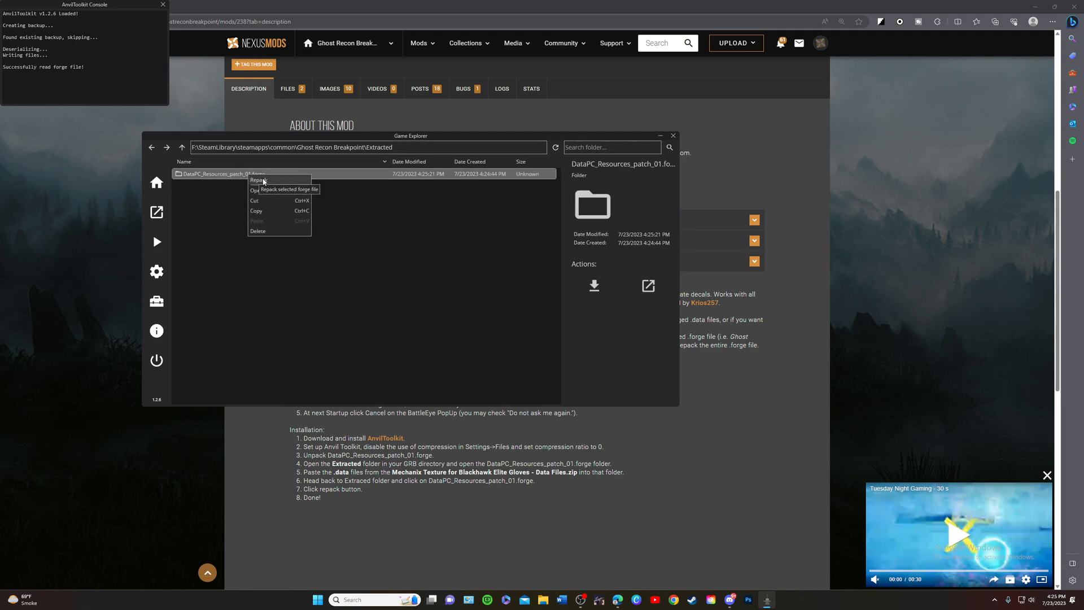
click(258, 179)
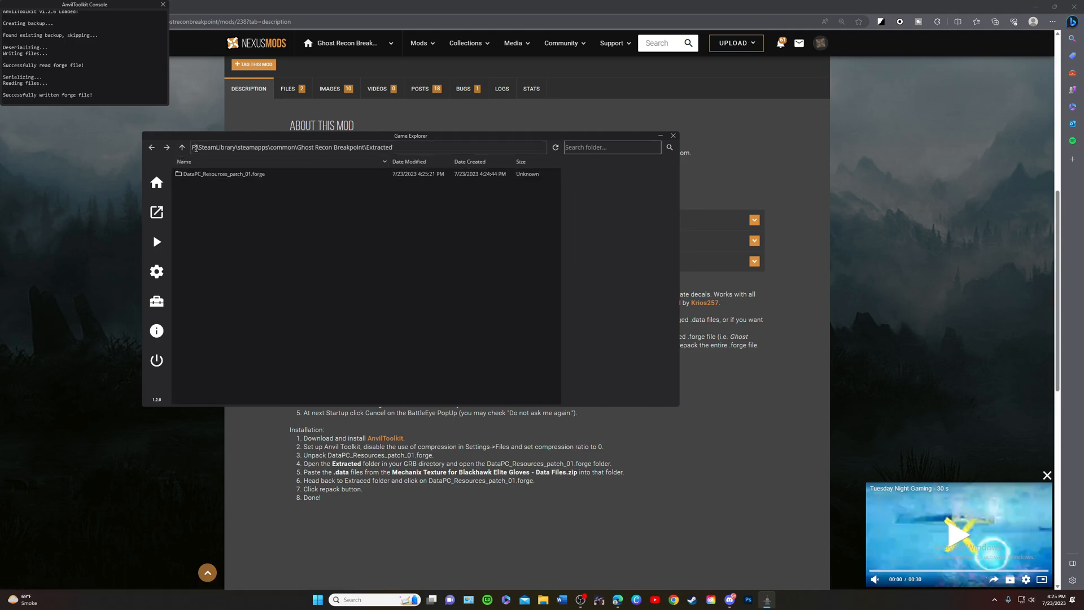
click(182, 147)
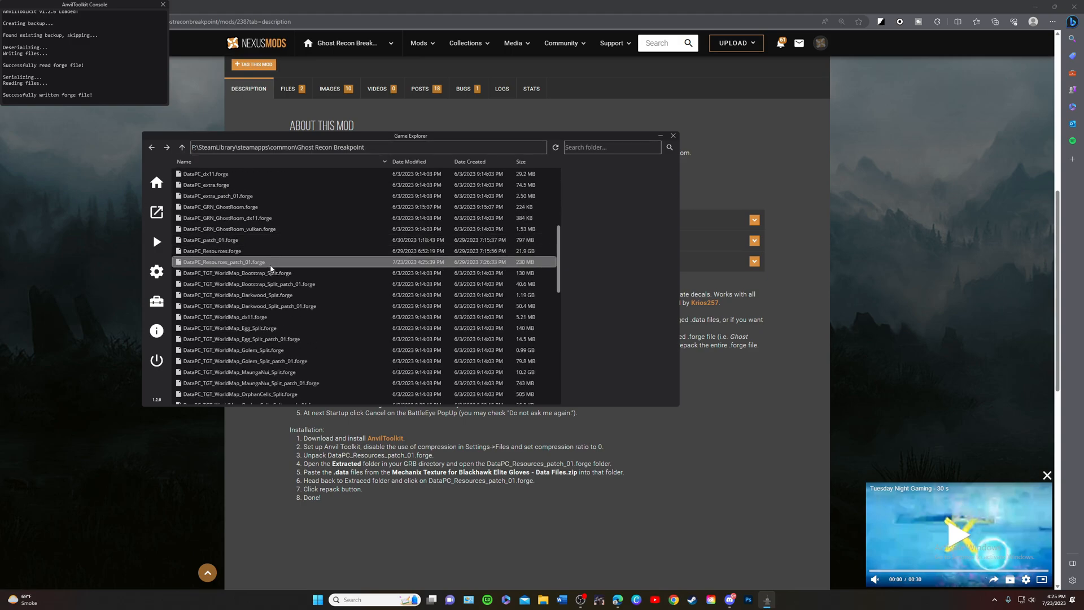
right_click(224, 262)
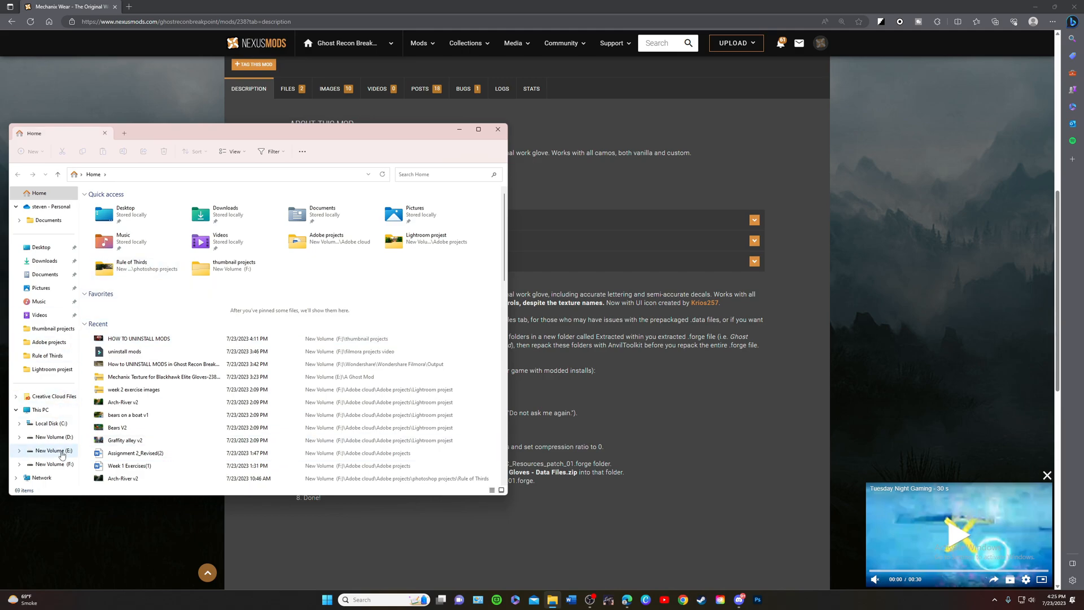
Relaunch AnvilToolkit from E:\anvil tool kit, choose Ghost Recon Breakpoint, then close the game browser
click(52, 450)
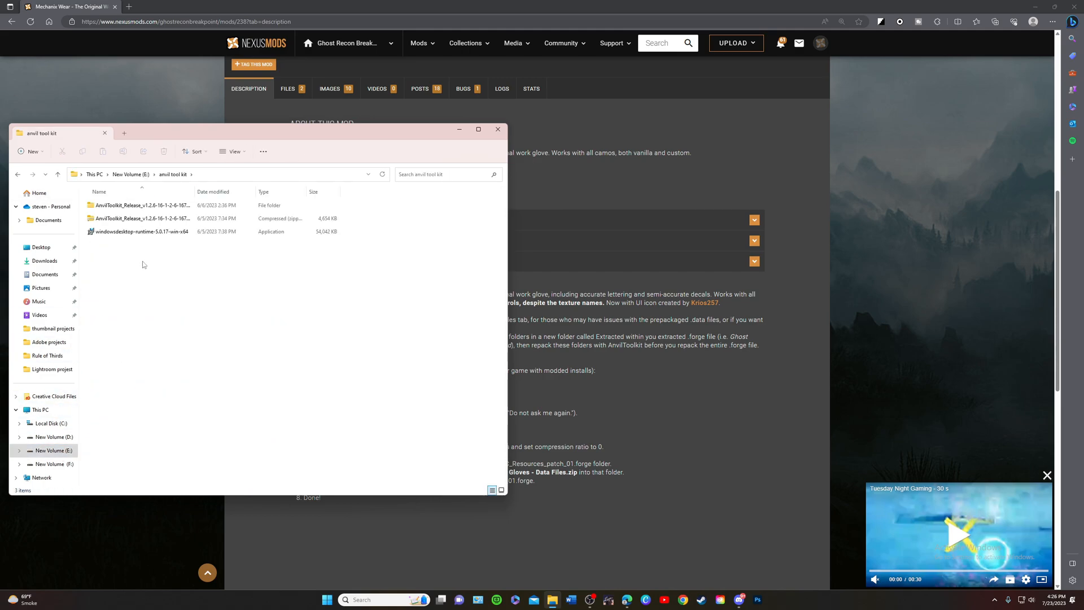
double_click(143, 206)
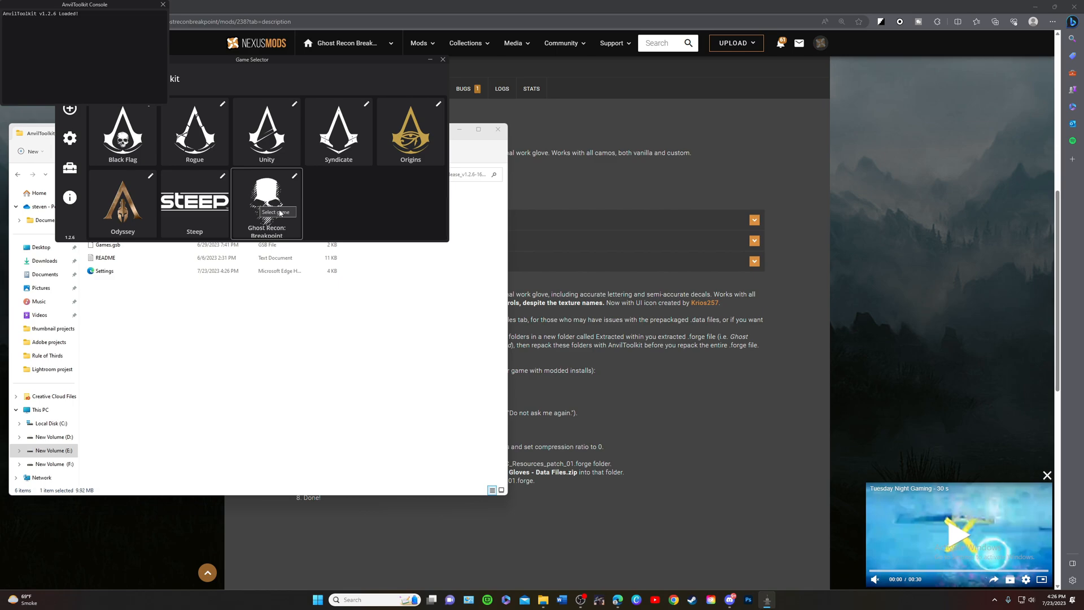
click(266, 204)
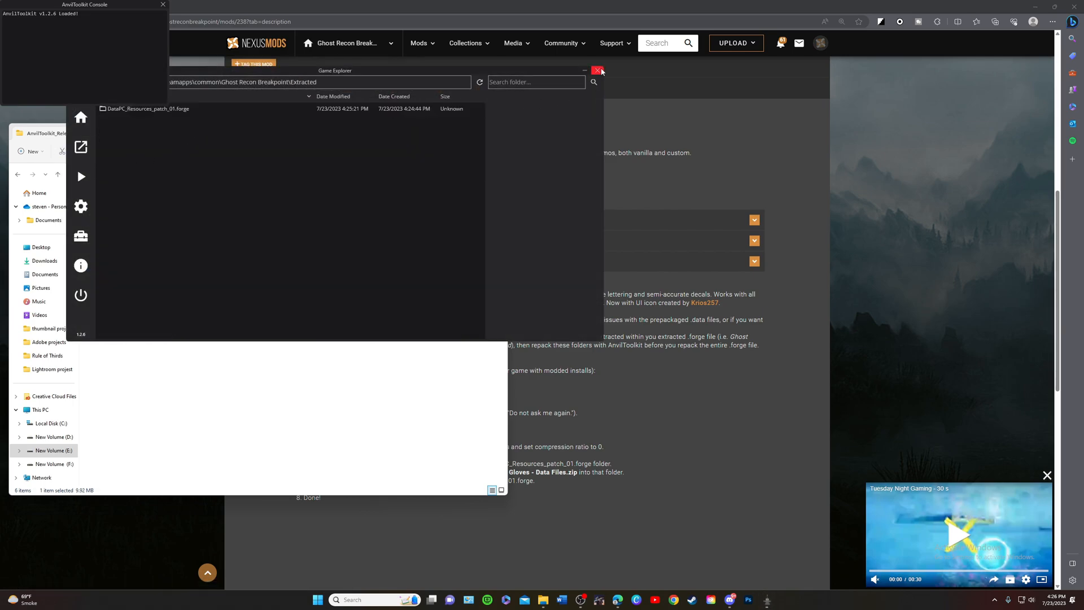
click(597, 71)
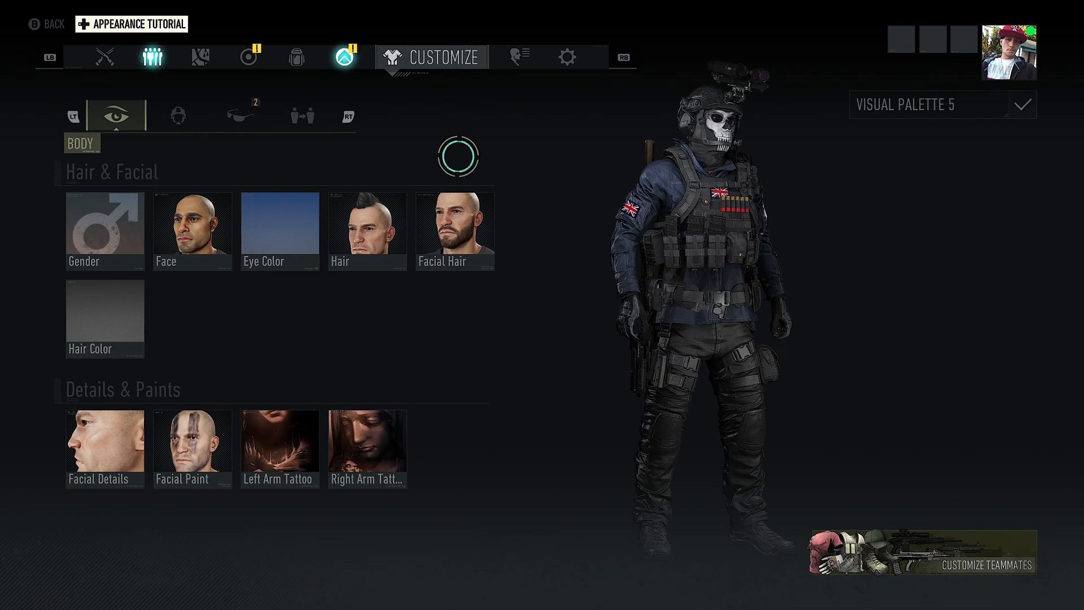
View the Hands slot in Gear Skins, now showing the Mechanix glove and its options
click(241, 115)
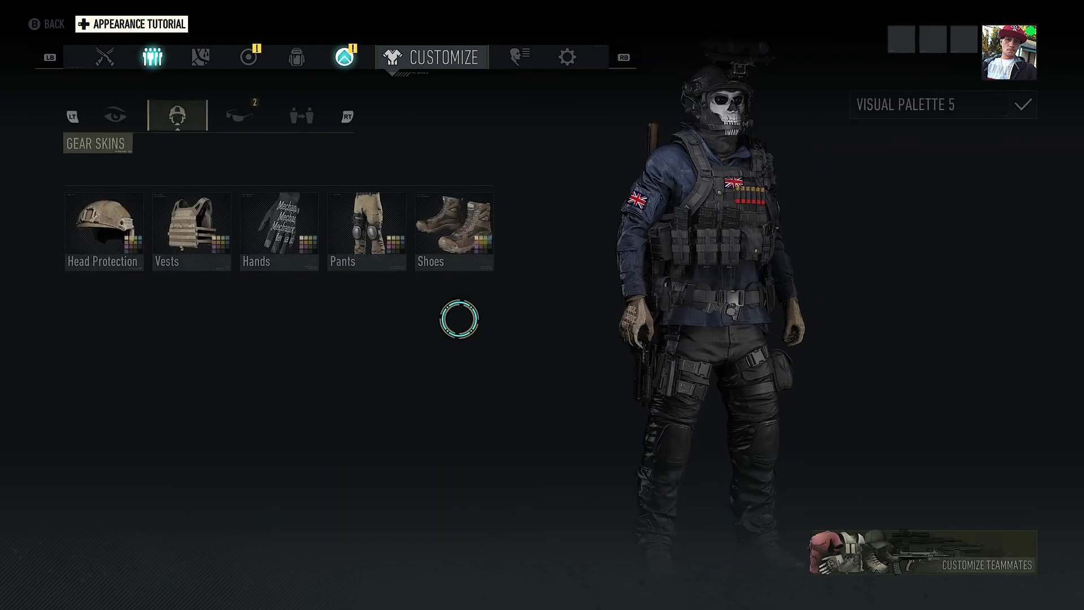
click(279, 231)
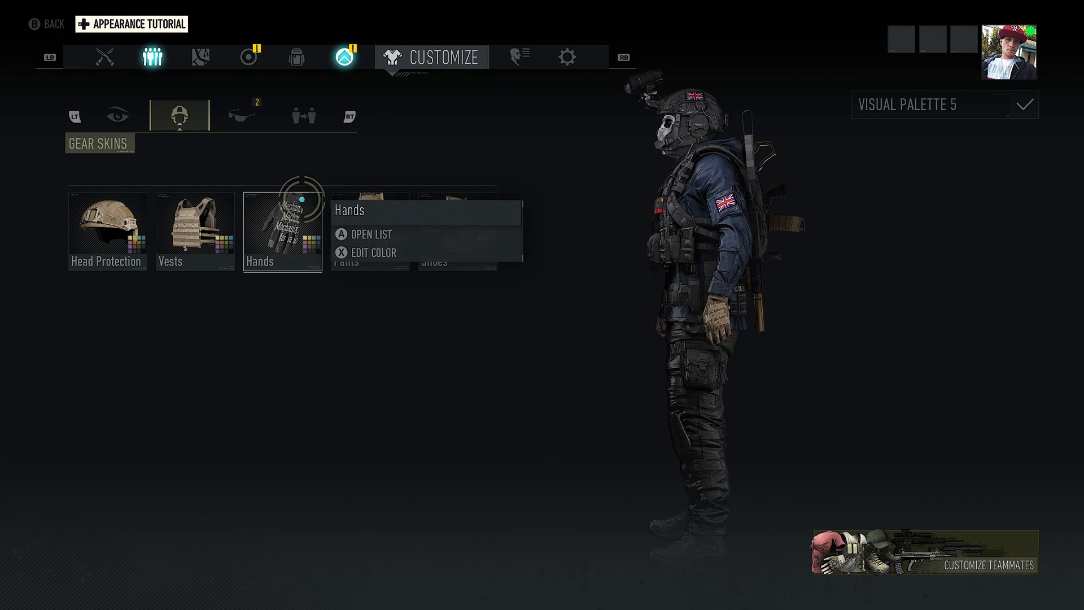
click(196, 231)
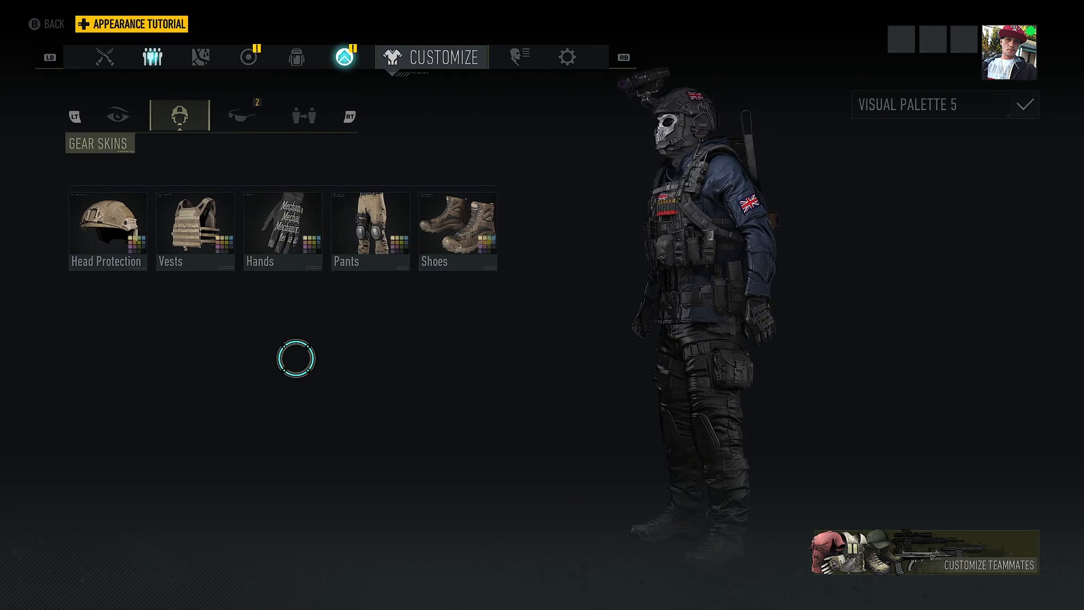
click(282, 231)
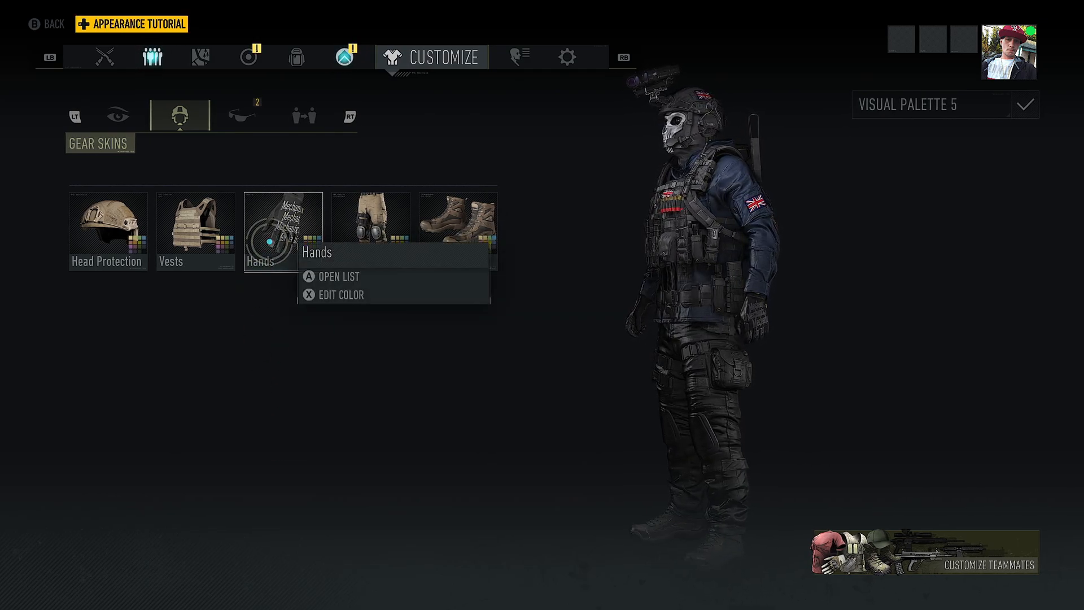